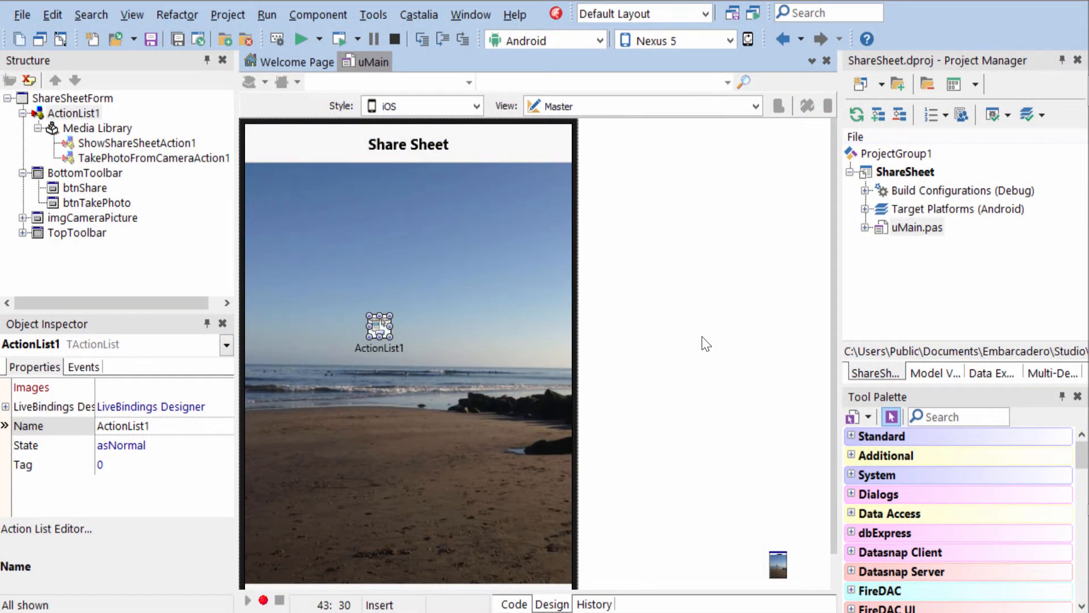
mouse_move(412, 320)
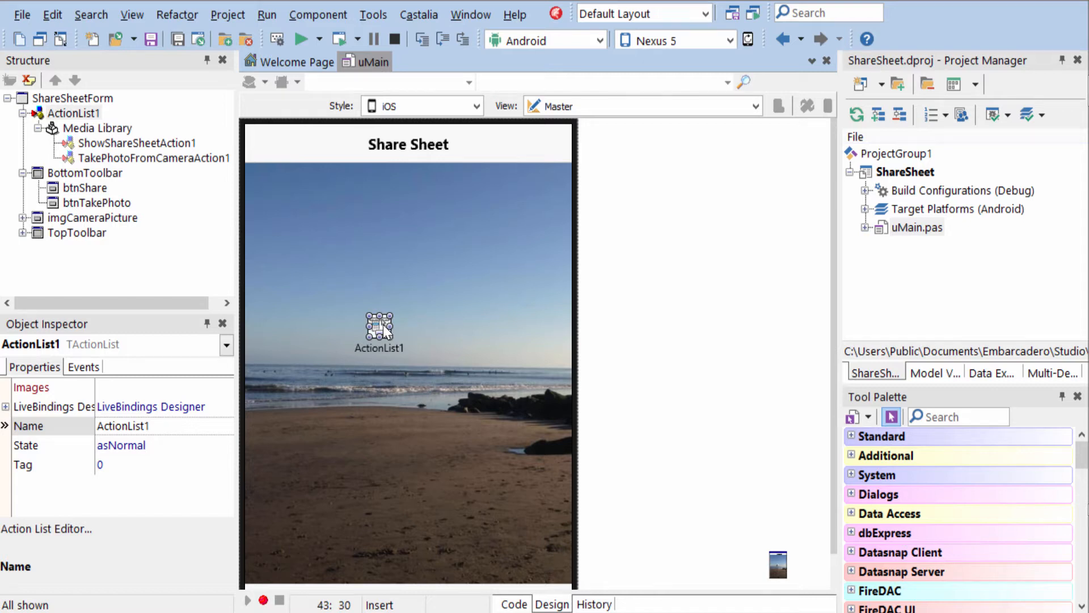
mouse_move(911, 436)
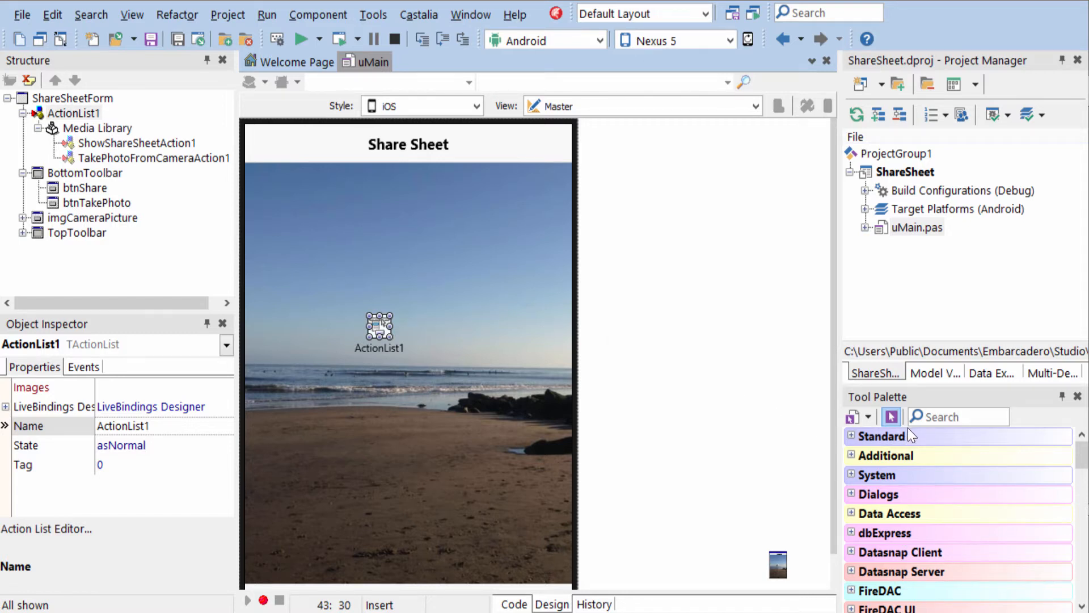
mouse_move(378, 330)
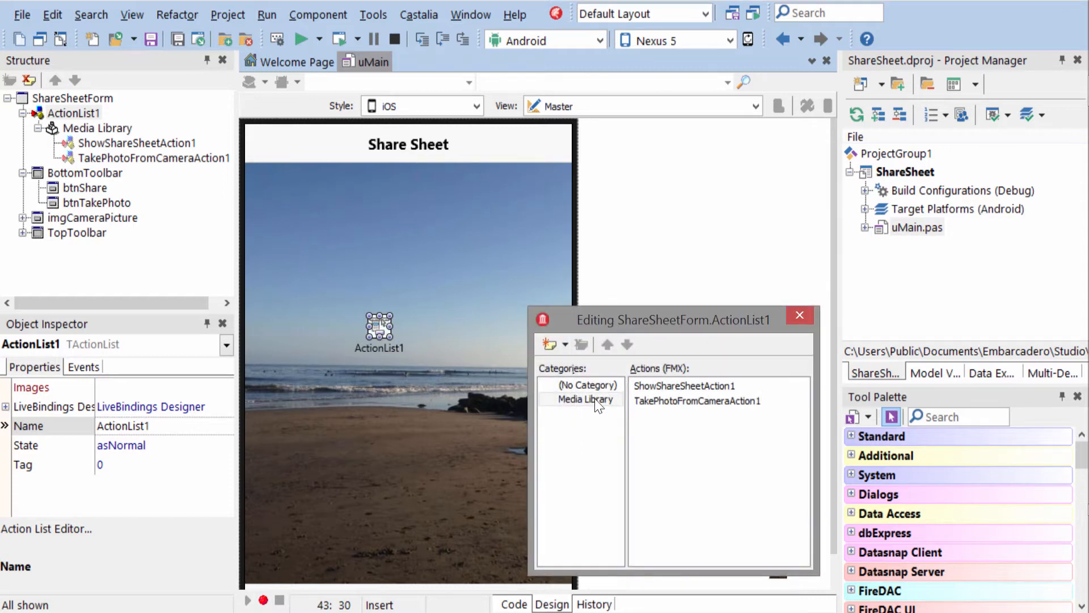
click(563, 343)
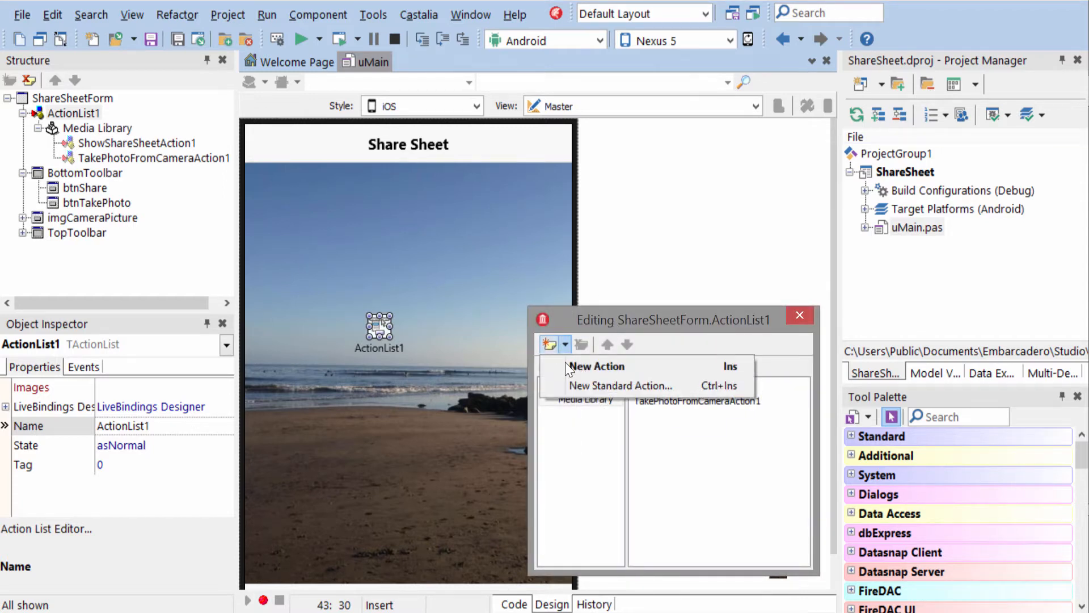
click(620, 386)
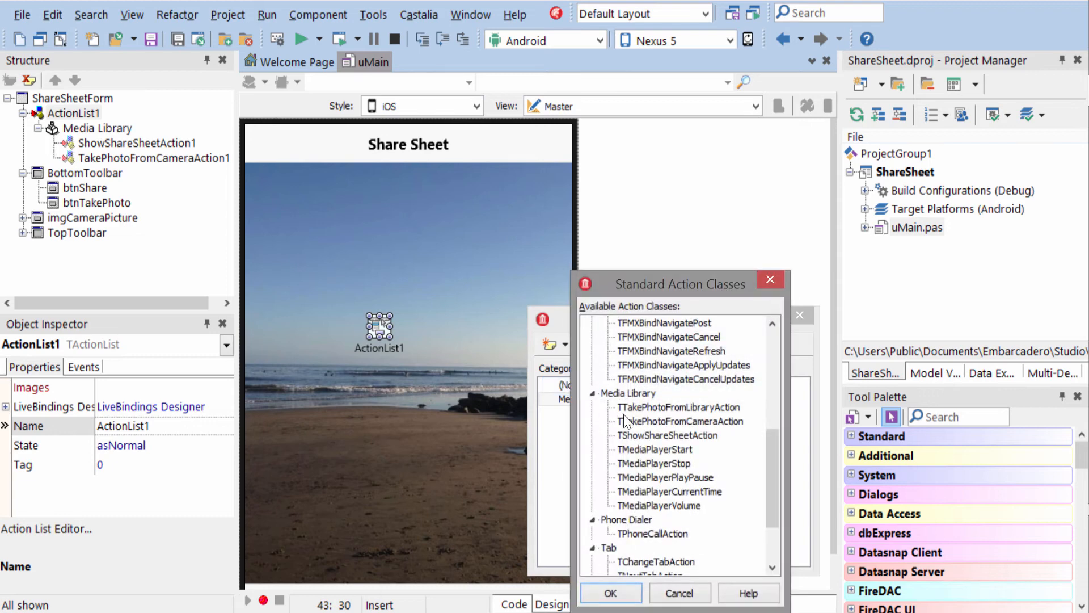
mouse_move(693, 410)
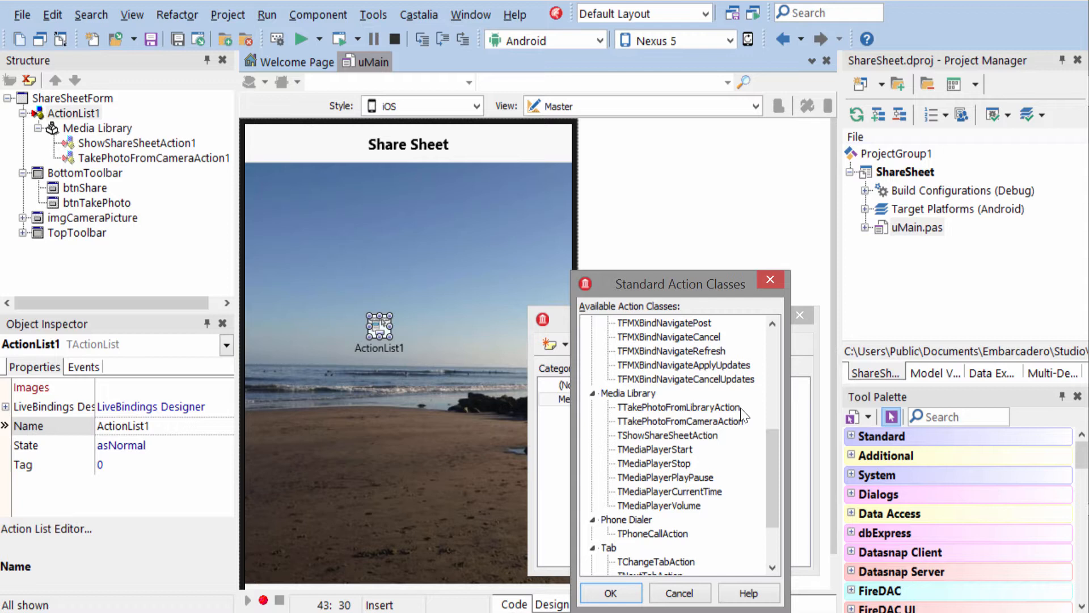
mouse_move(719, 424)
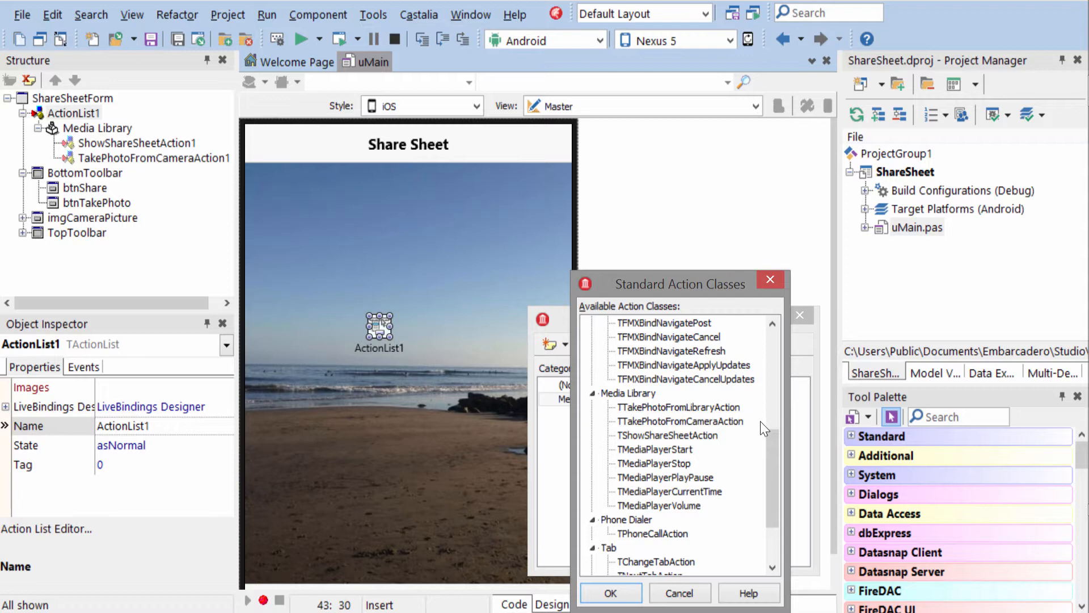
mouse_move(721, 445)
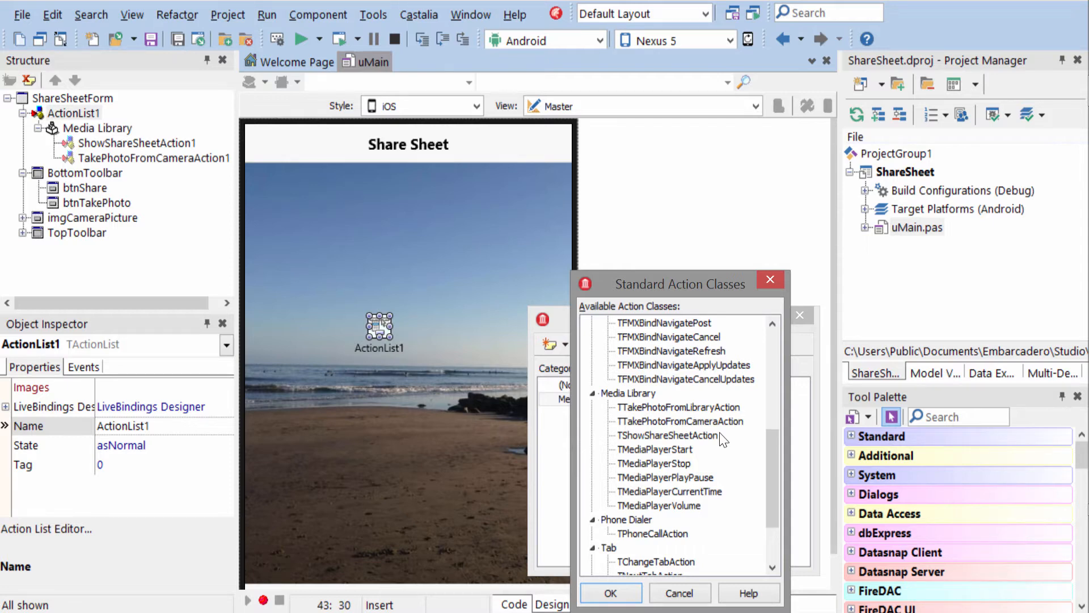
click(678, 594)
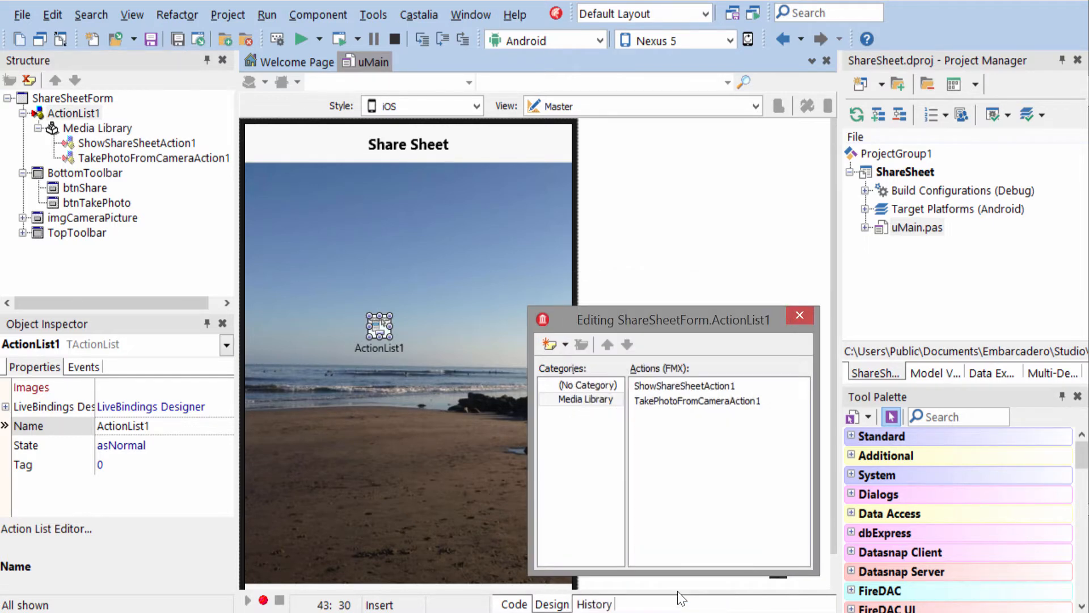
- Close the Action List Editor and confirm Take Photo and Share use TakePhotoFromCameraAction1 and ShowShareSheetAction1
click(696, 401)
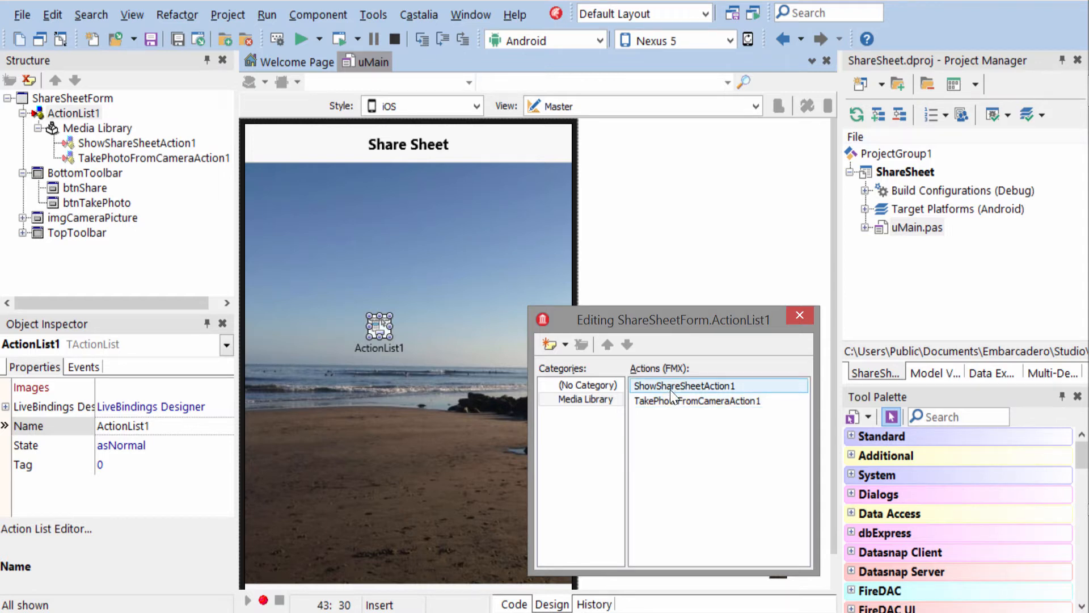
click(799, 315)
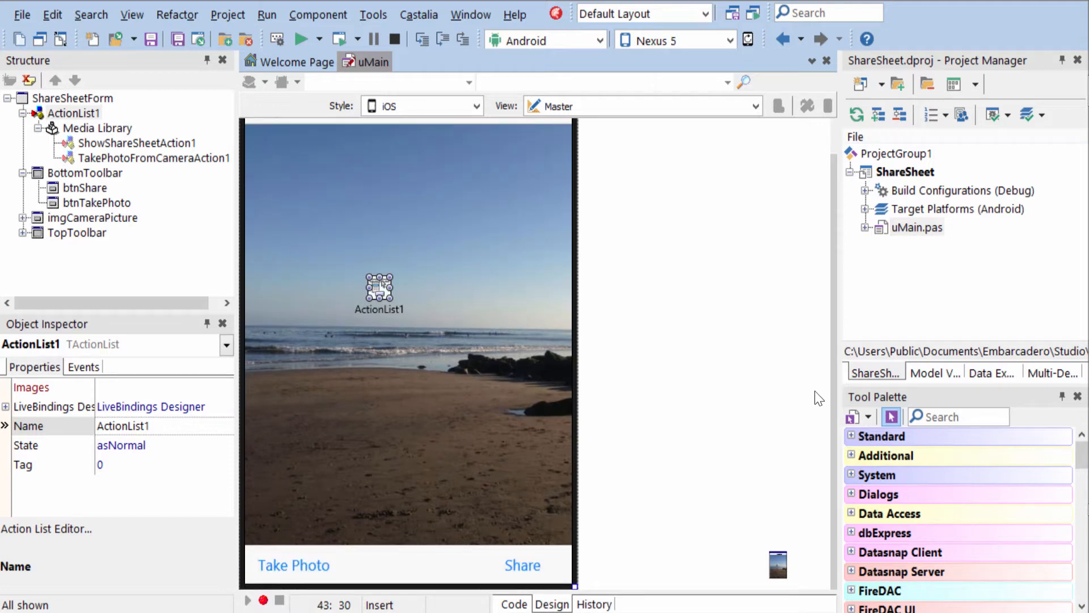
click(293, 564)
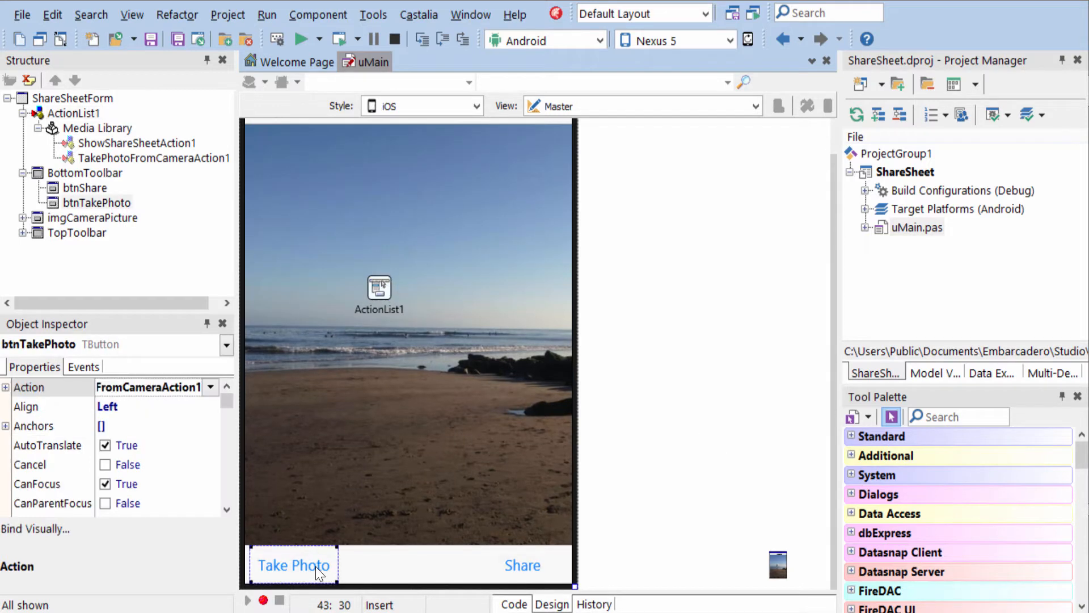
click(293, 564)
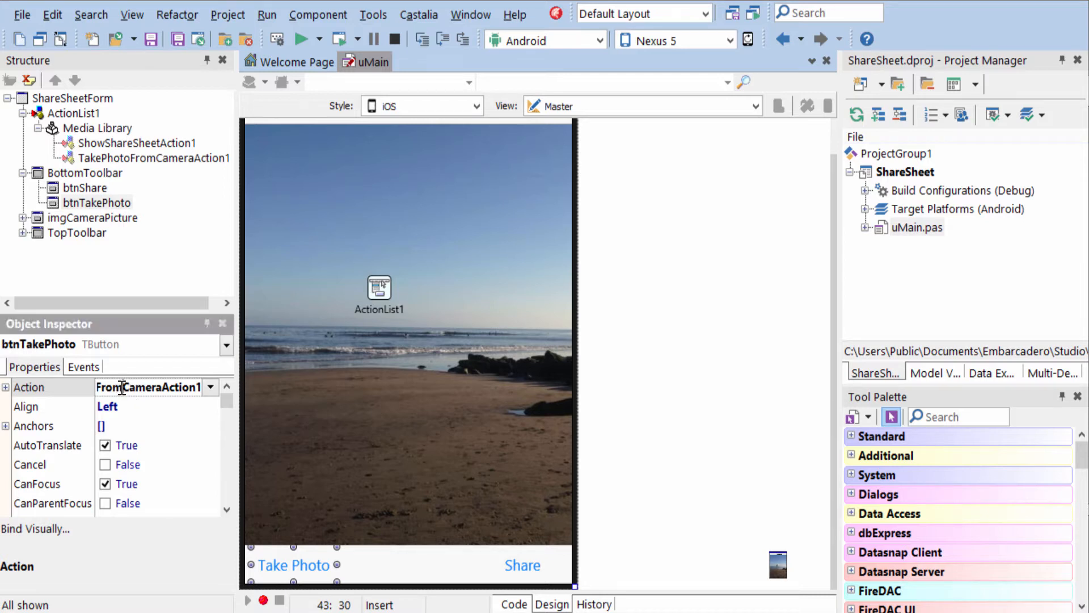
click(210, 387)
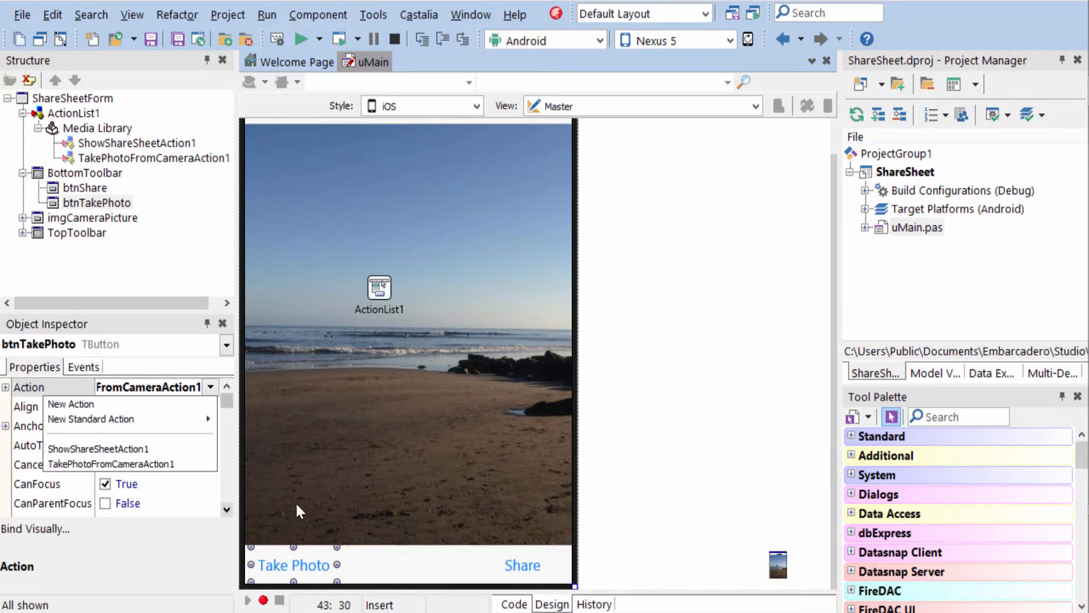
click(523, 564)
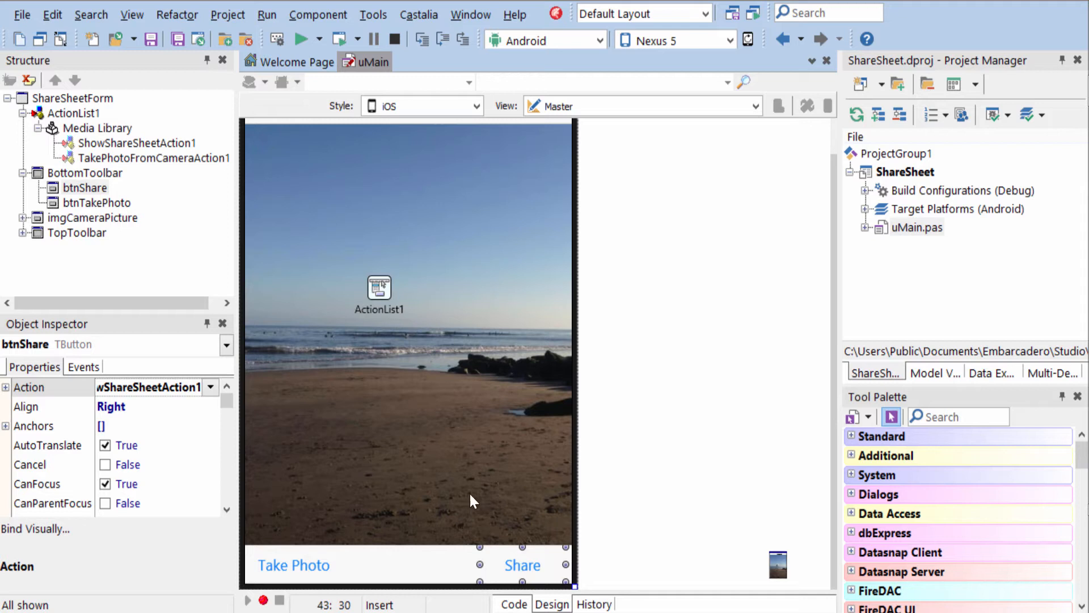
mouse_move(174, 167)
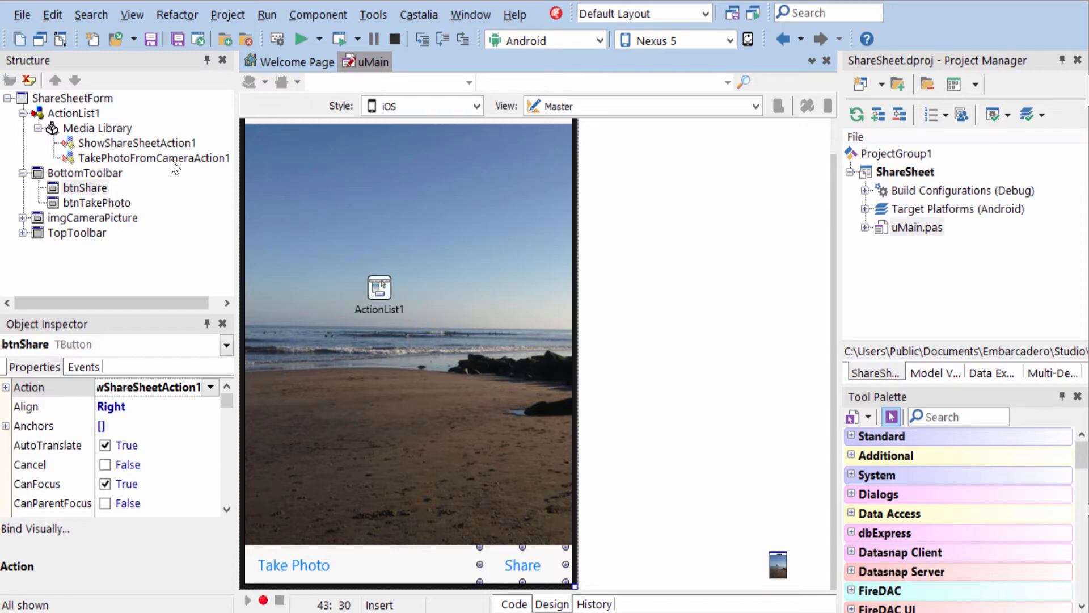
- Review TakePhotoFromCameraAction1's OnDidFinishTaking code assigning the photo to imgCameraPicture, then return to Design view
click(154, 158)
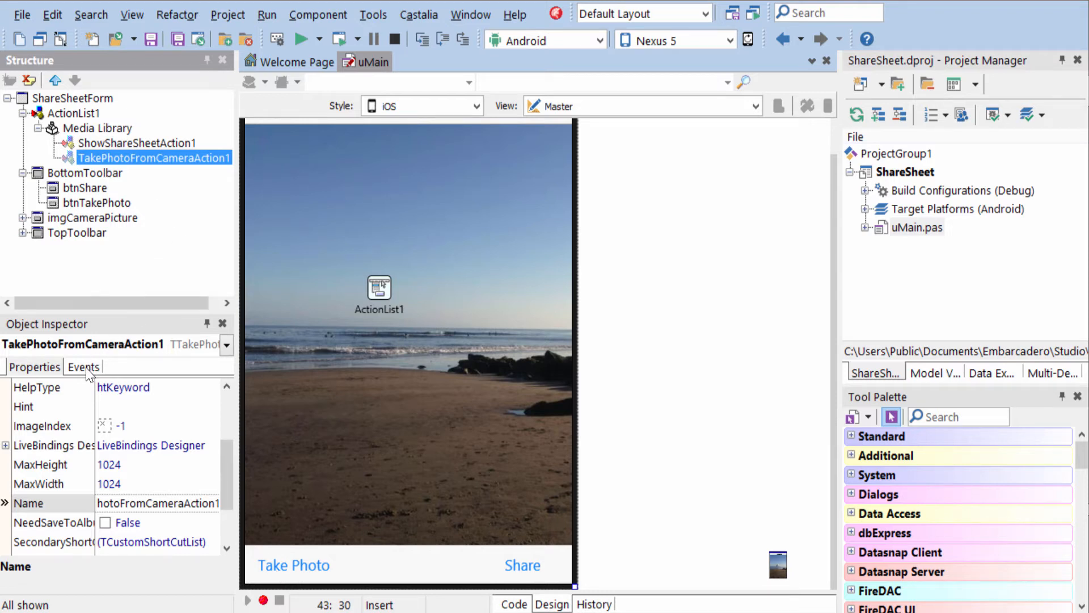
click(83, 366)
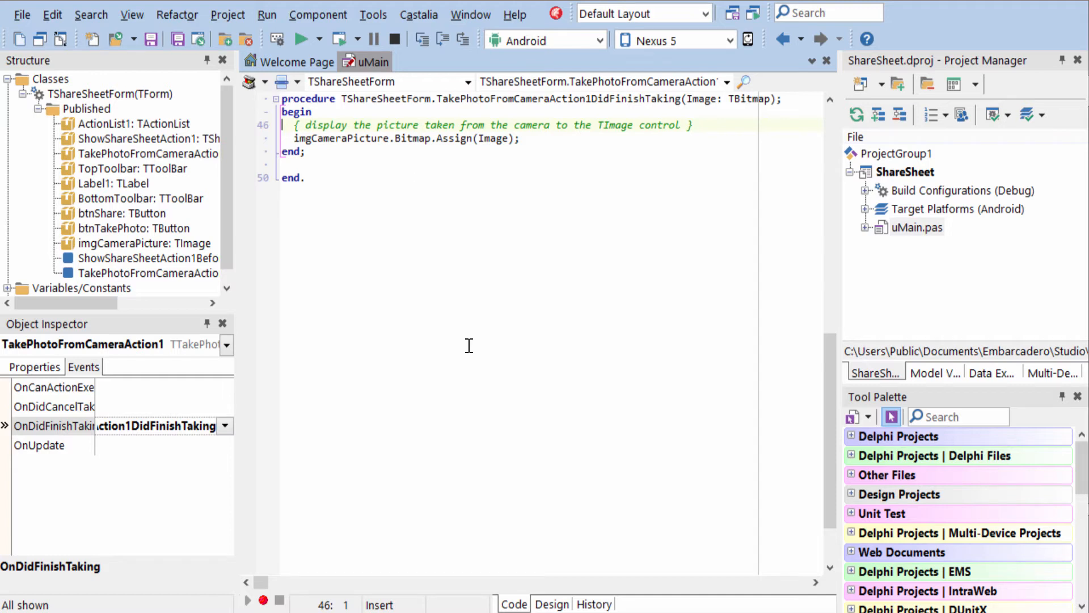
click(551, 603)
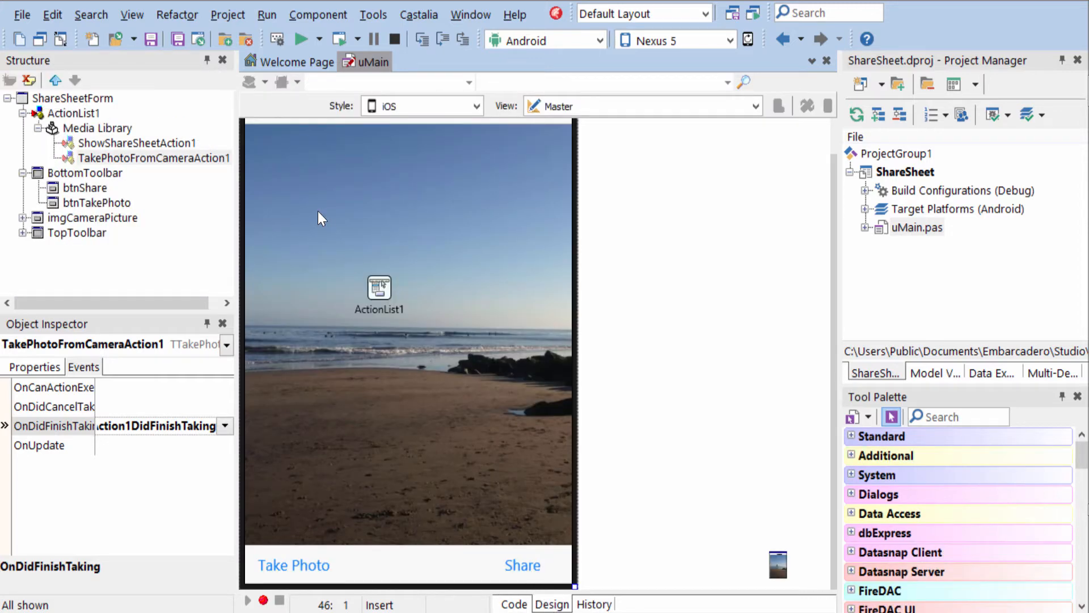
- View ShowShareSheetAction1's OnBeforeExecute handler copying imgCameraPicture's bitmap, then return to Design view
click(136, 143)
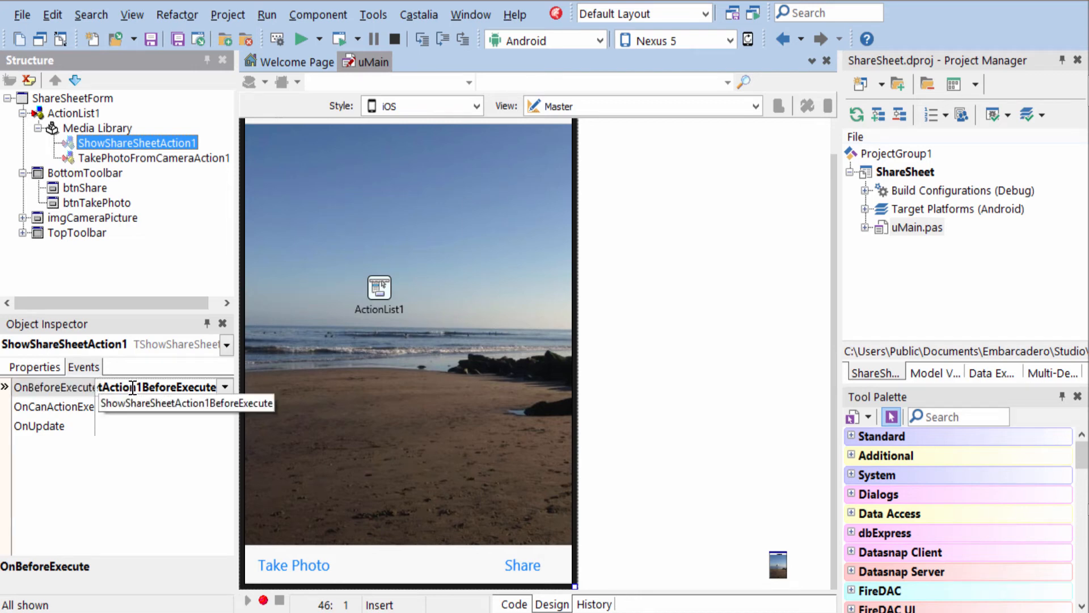
click(158, 386)
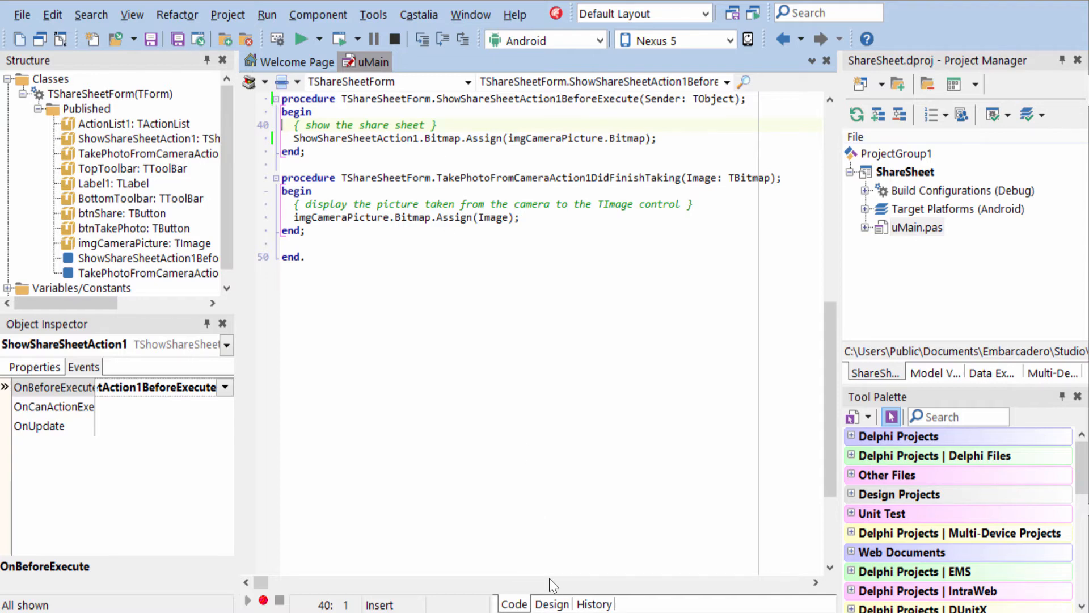
click(551, 604)
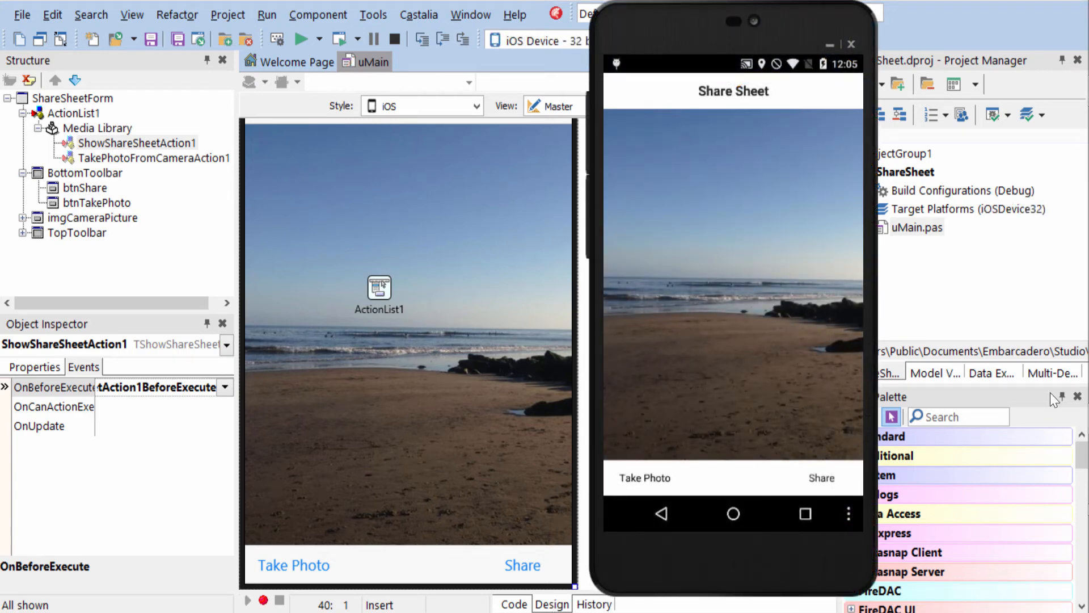
- On Android, photograph the IDE screen and scroll the 'Send image using' app list
click(643, 478)
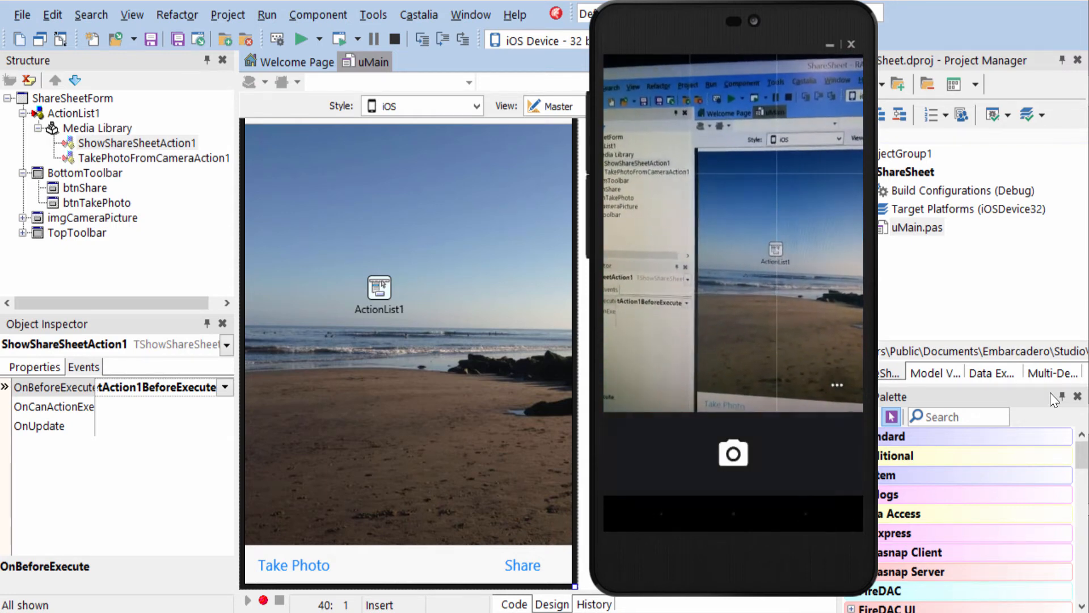
click(733, 453)
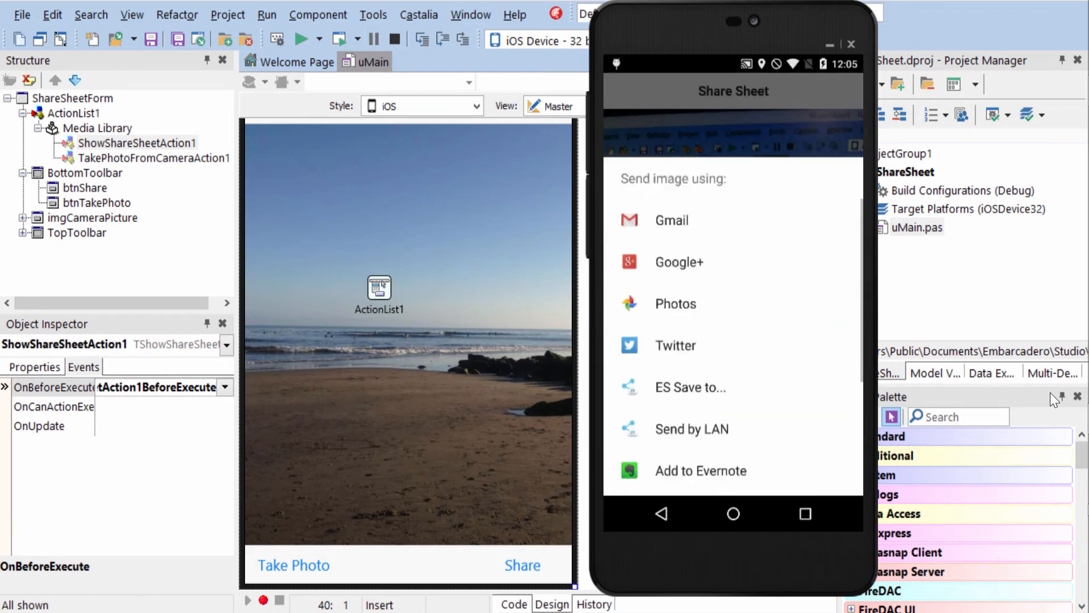
scroll(down, 3)
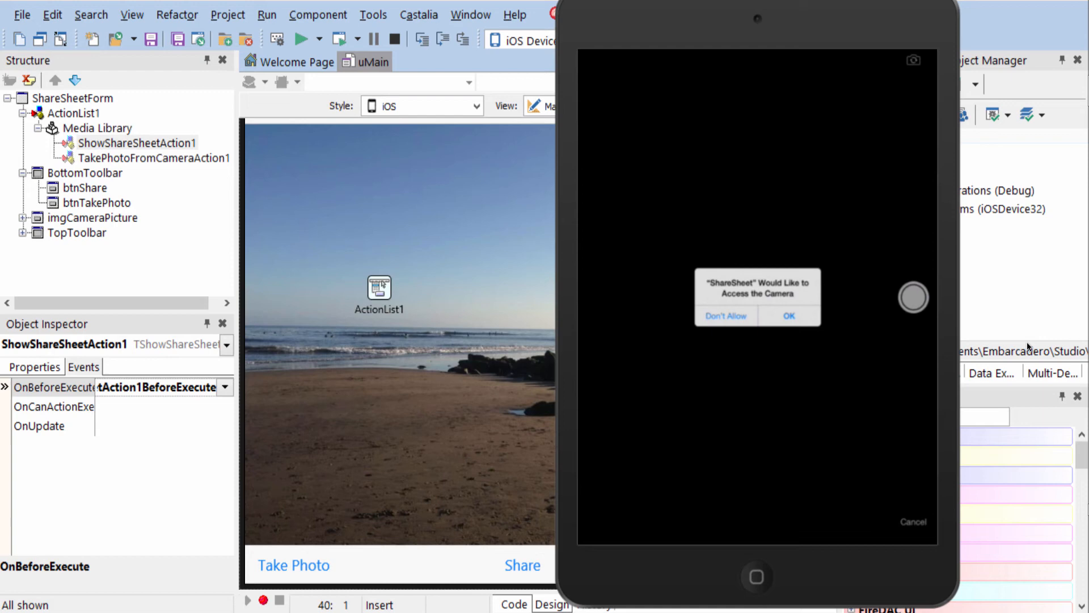
- On the iPad, allow camera access, take a photo of the screen, and share it
click(789, 315)
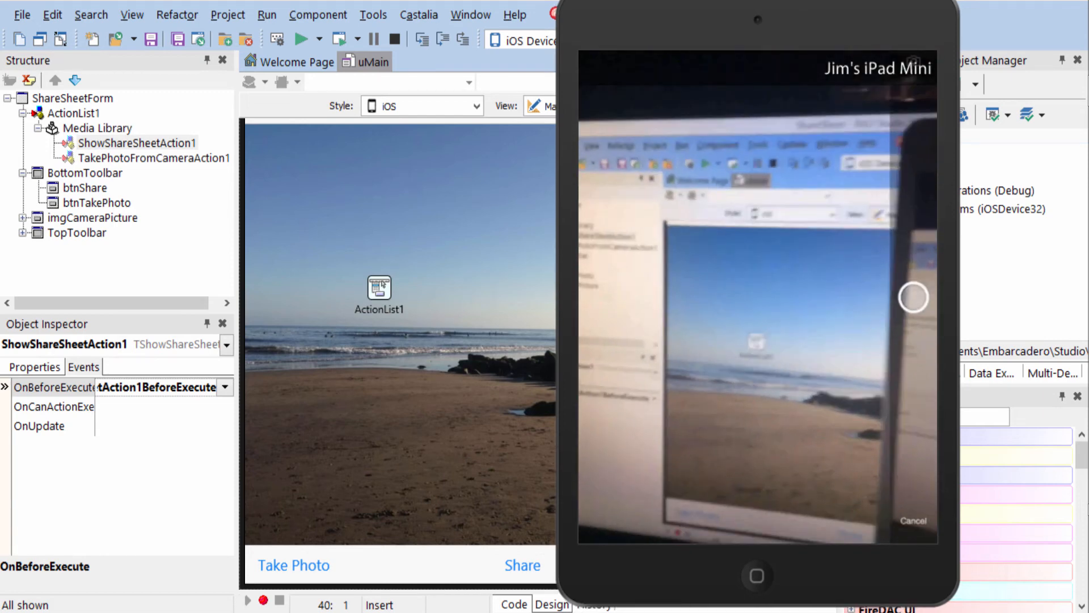
click(914, 297)
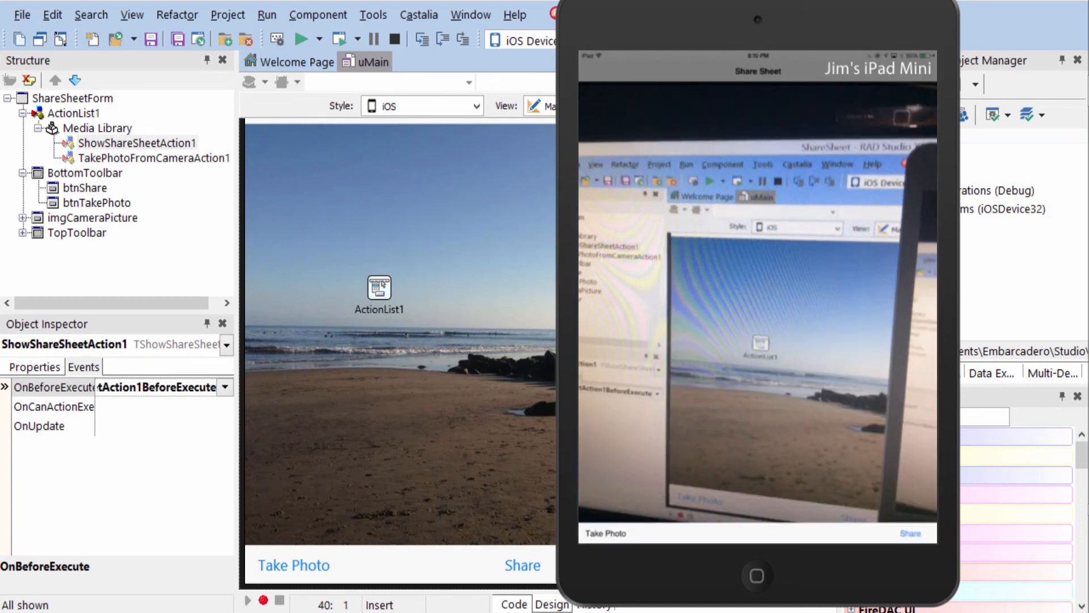
click(910, 533)
text(Hello from)
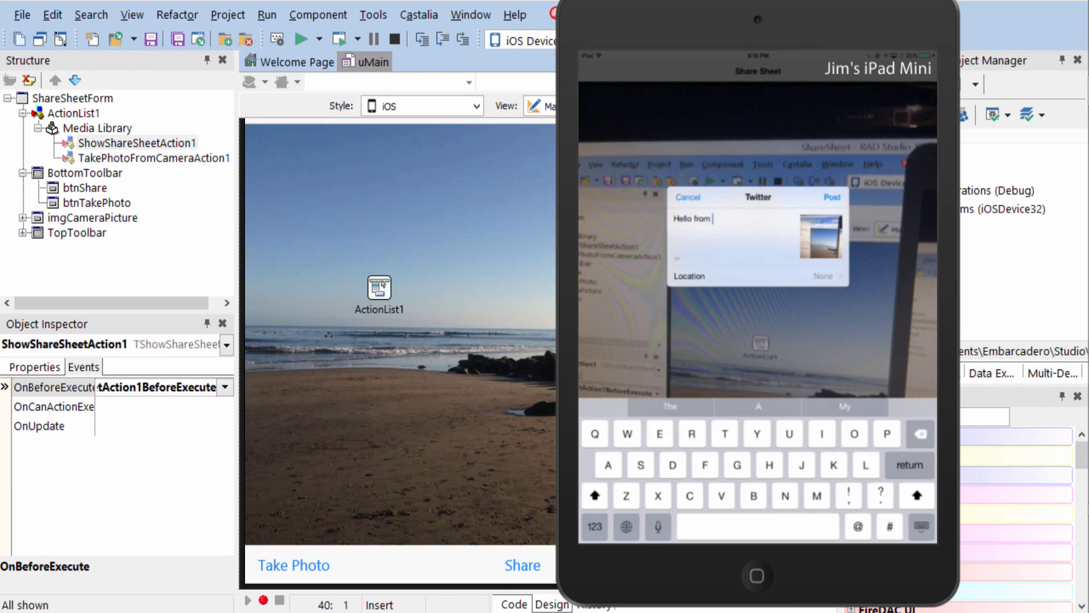
- Type 'XE8' to complete the Twitter post text 'Hello from XE8'
text(XE)
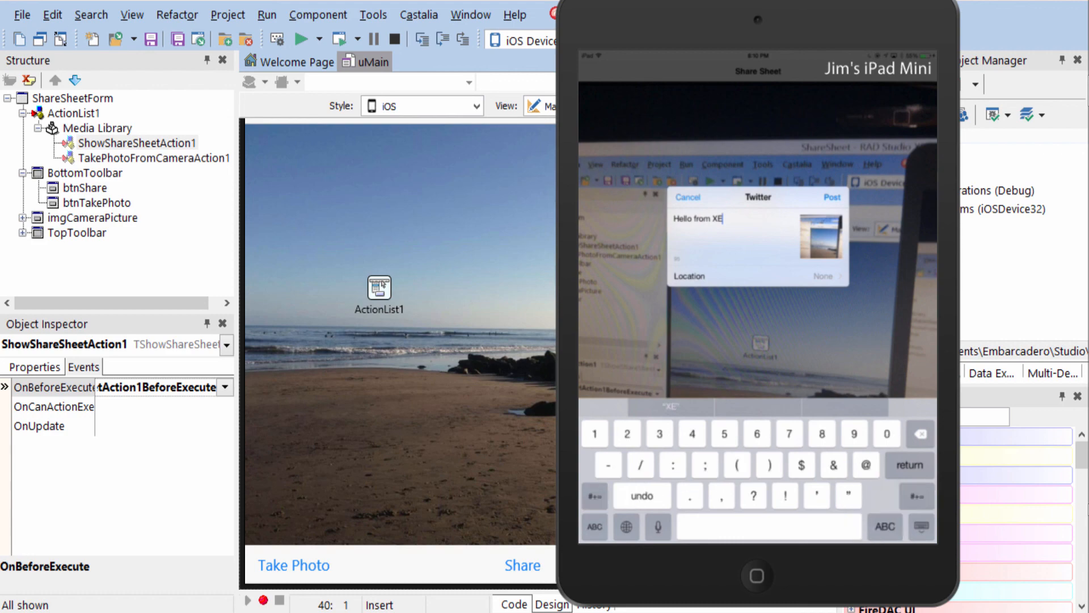
text(8)
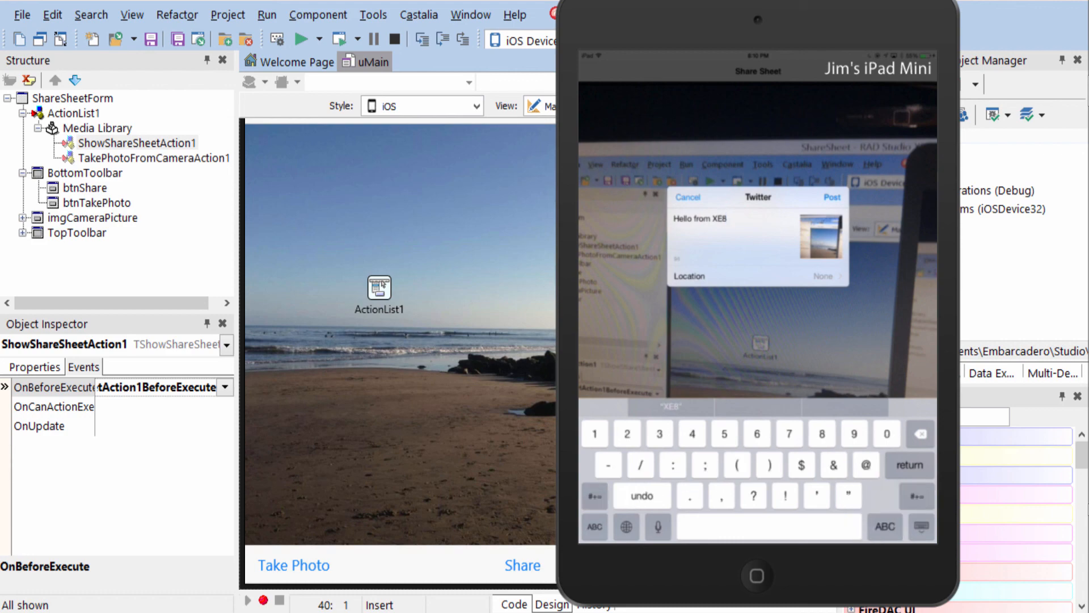